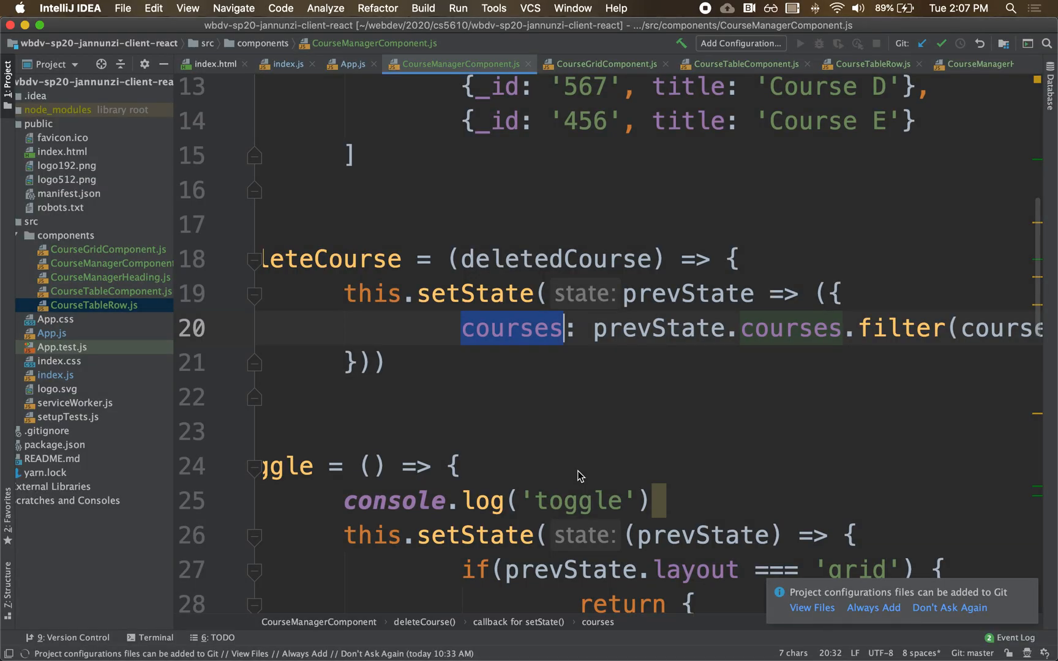
Step: Browse webdev/2020/cs4550 and select the wbdv-sp20-jannunzi-client-react folder as the project to open
click(122, 8)
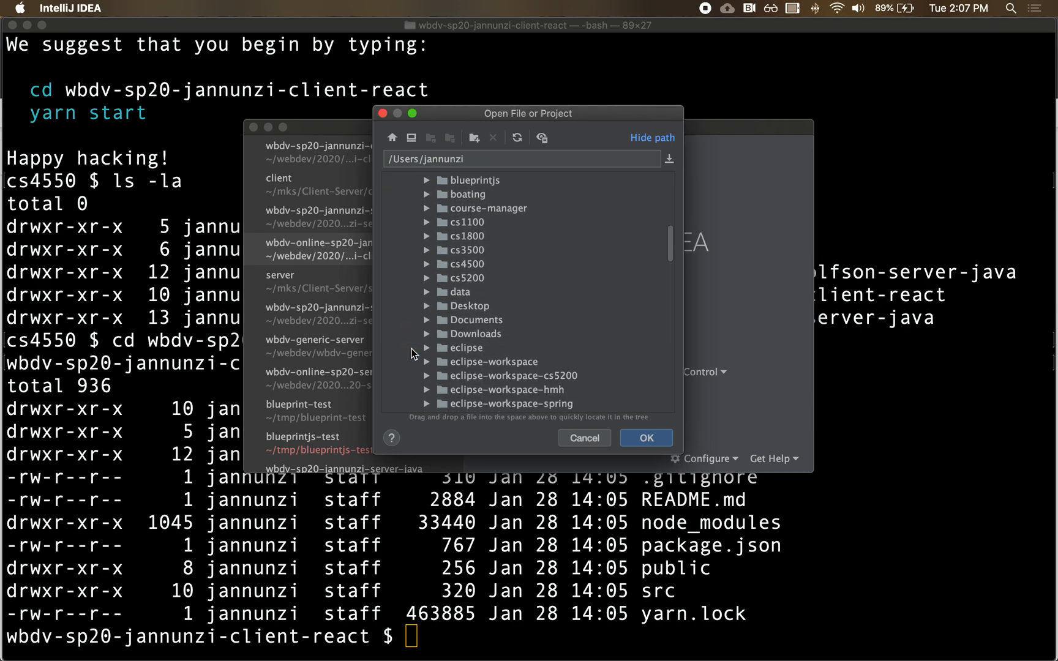
scroll(down, 3)
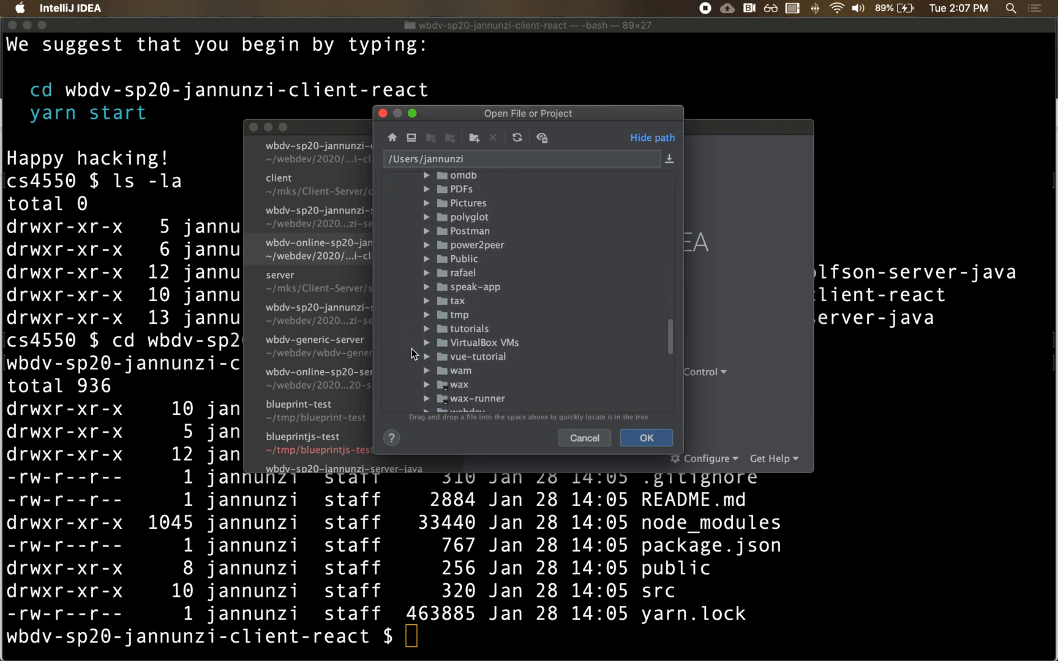
click(429, 252)
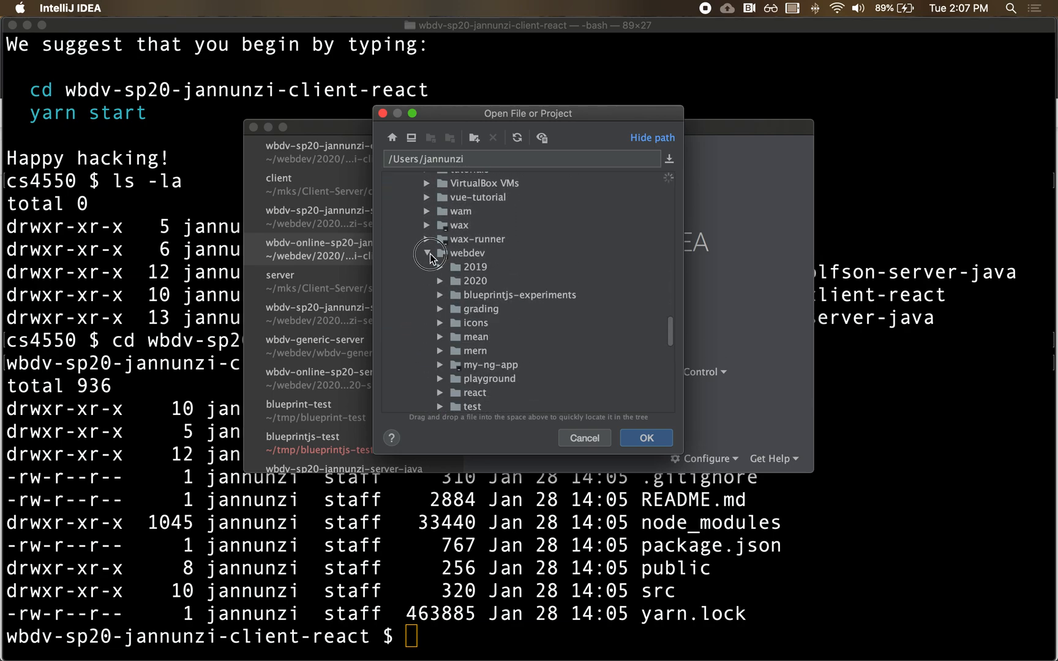
click(440, 281)
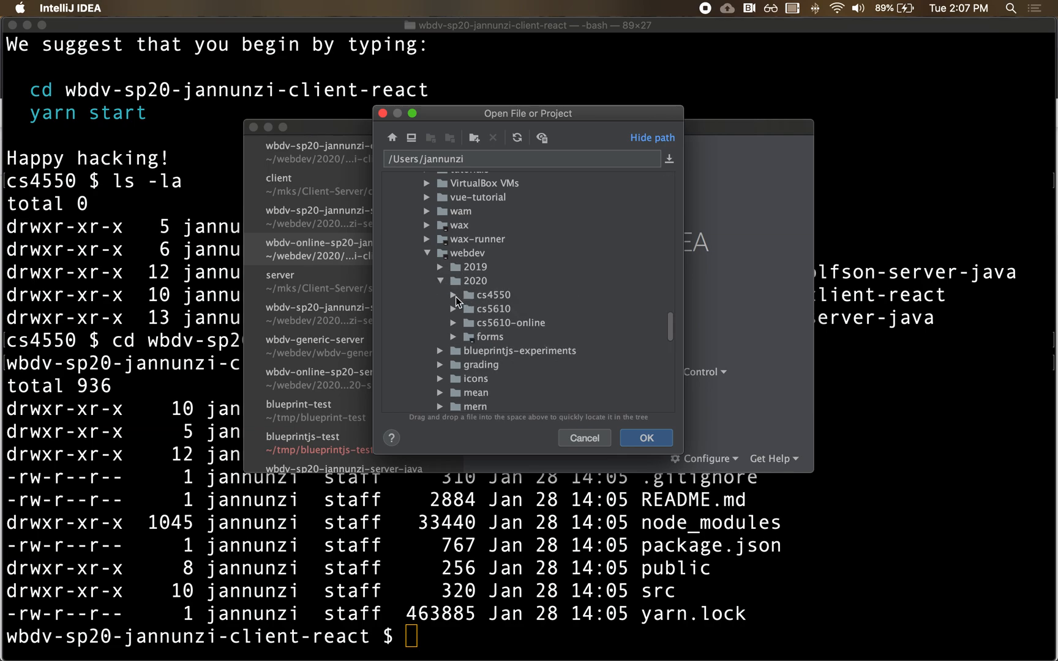
click(453, 295)
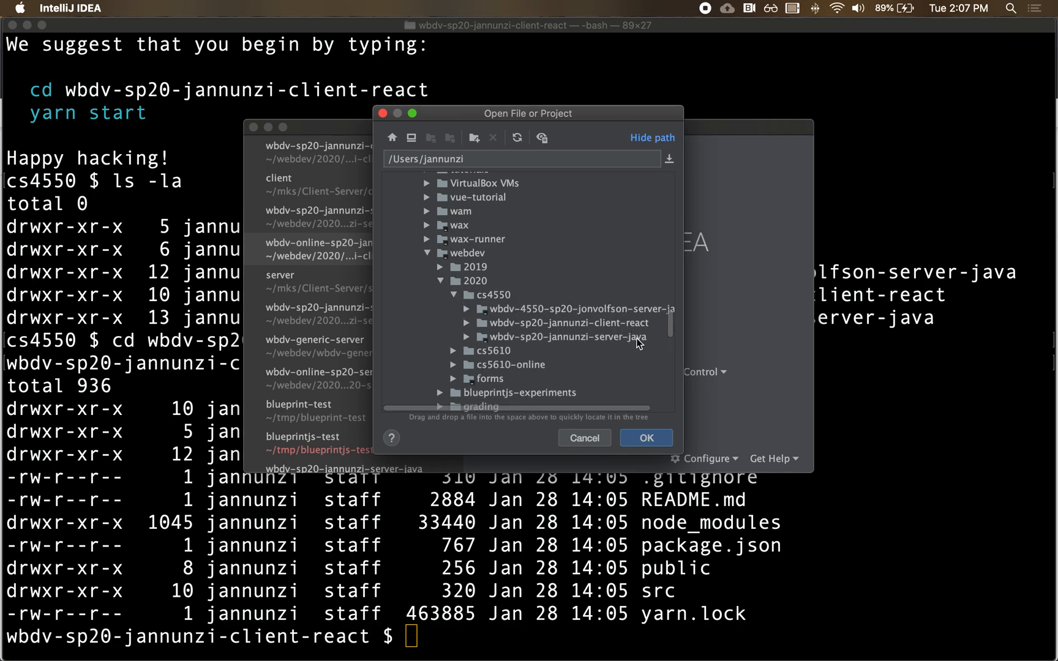
mouse_move(593, 327)
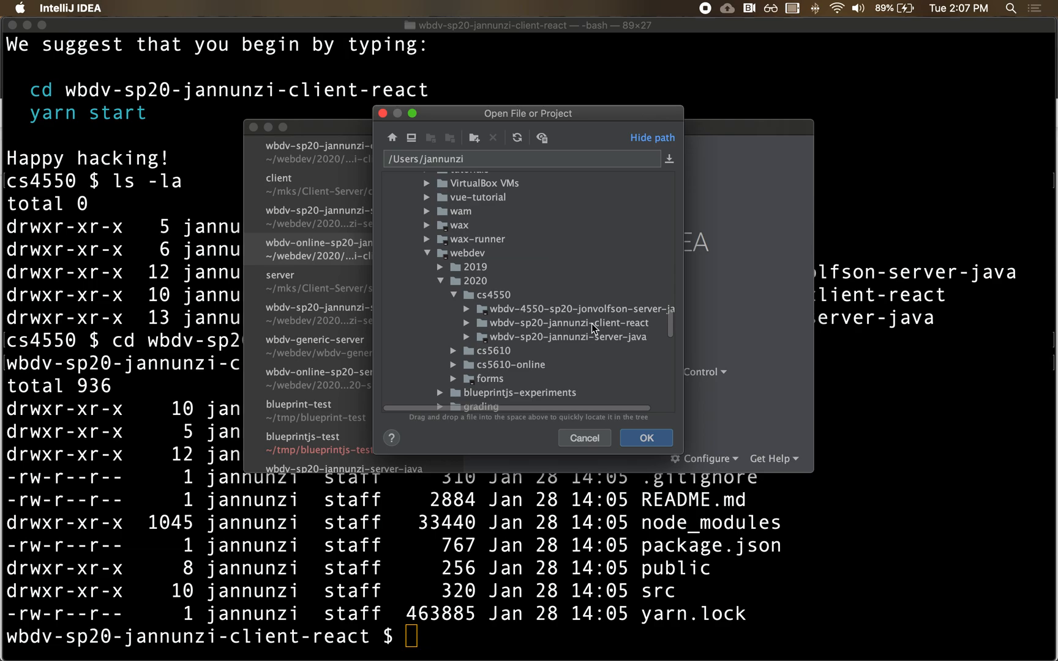
click(567, 323)
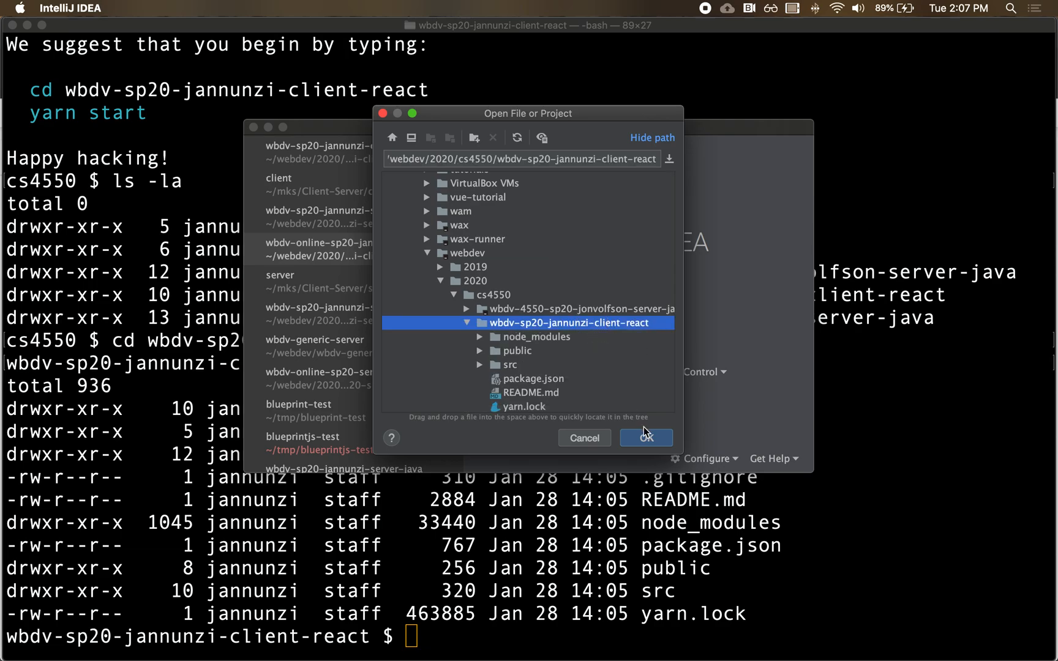
Step: Open the chosen project and expand its root to reveal .idea, node_modules, public, src and config files
click(647, 439)
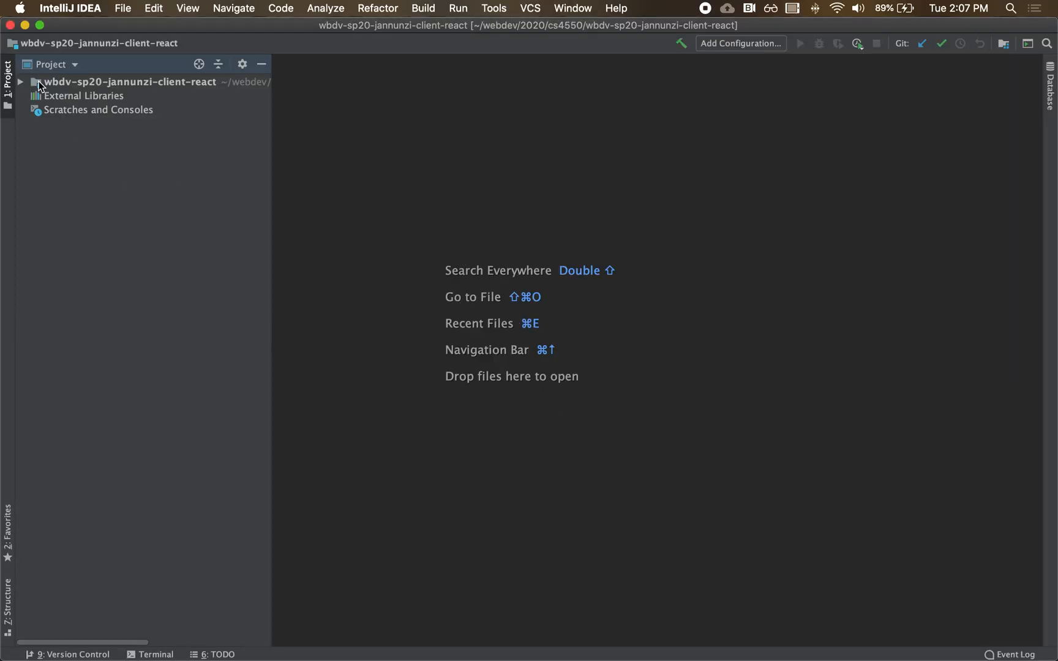
click(20, 82)
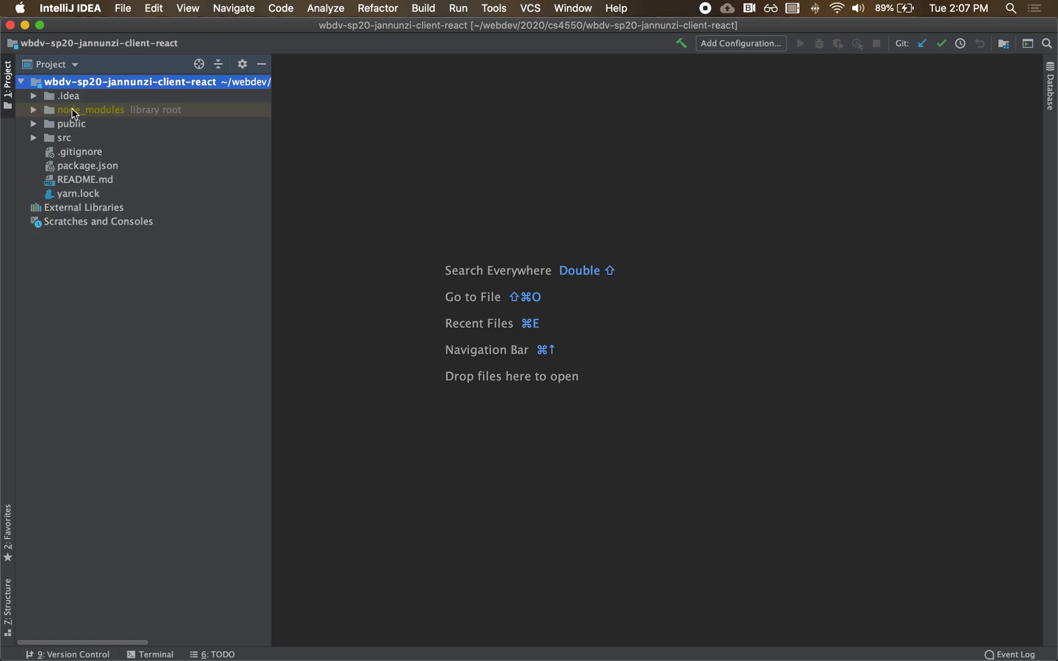
click(67, 96)
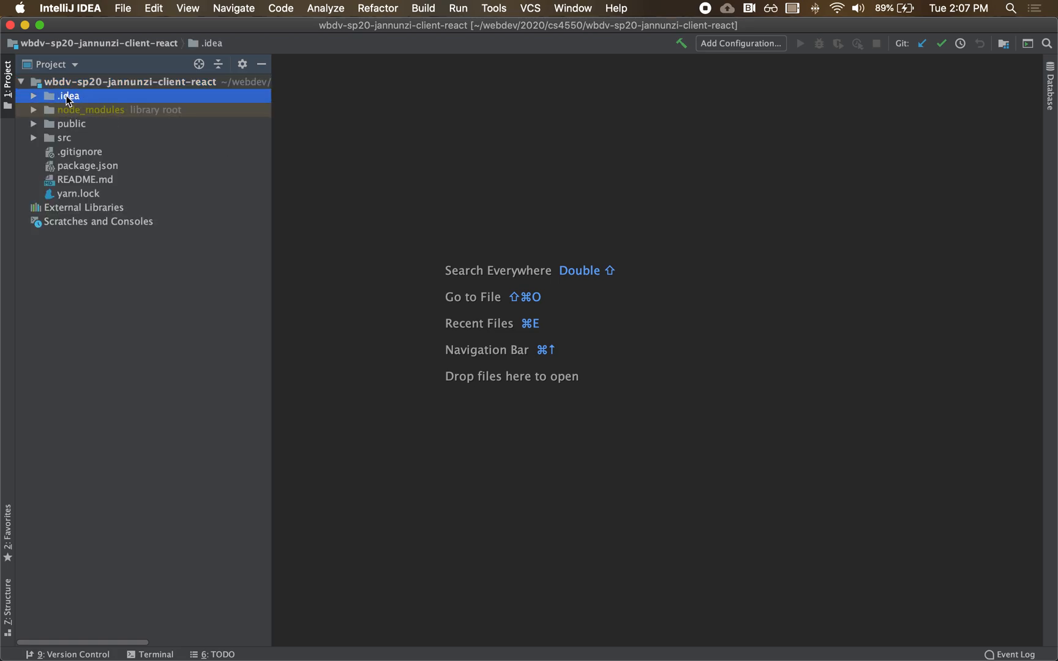
mouse_move(71, 106)
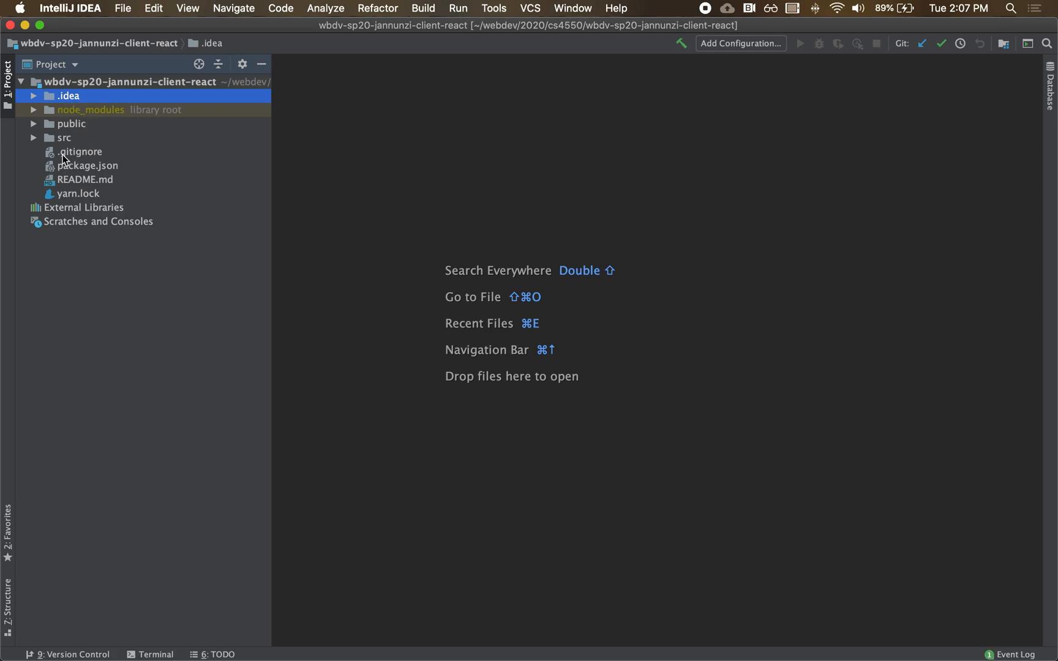
Step: Add .idea under the dependencies entries of .gitignore, then move to the terminal
double_click(80, 151)
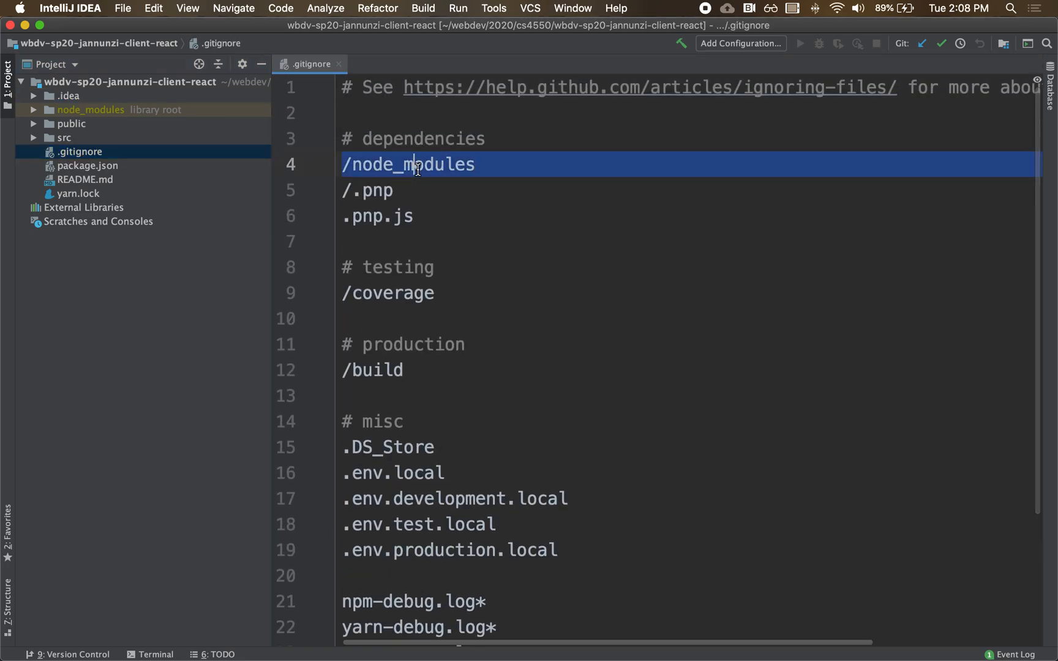
mouse_move(420, 174)
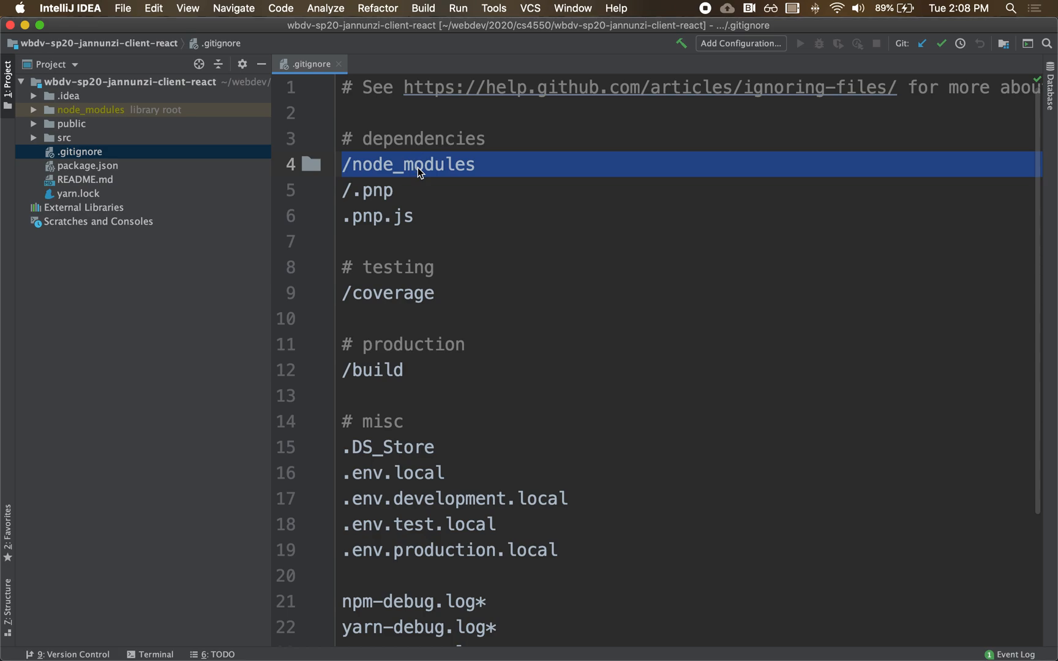
mouse_move(71, 98)
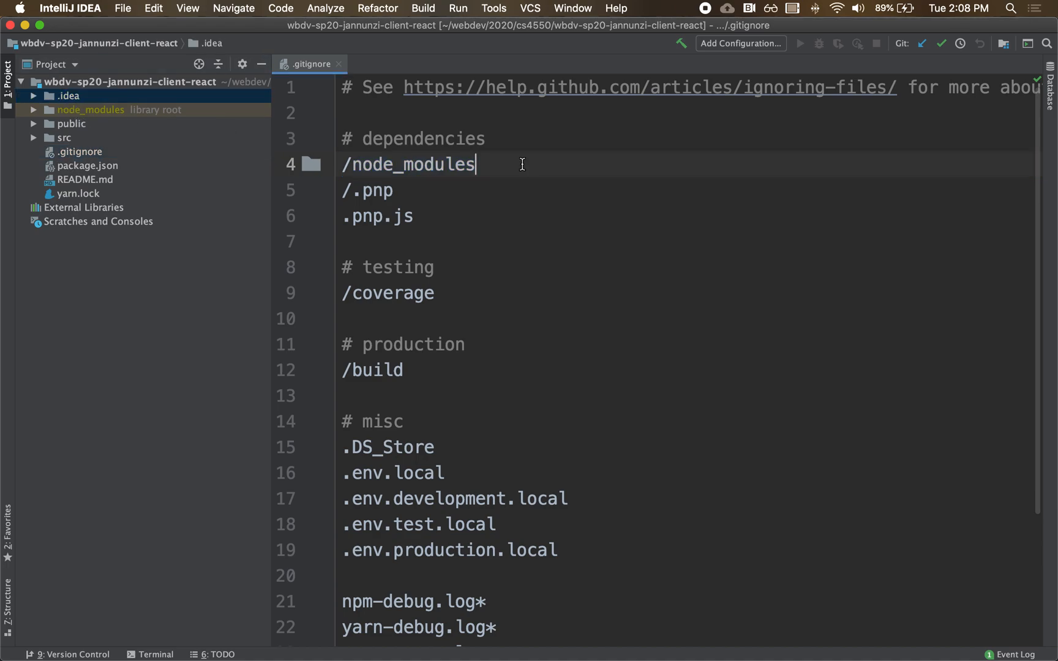
text(./)
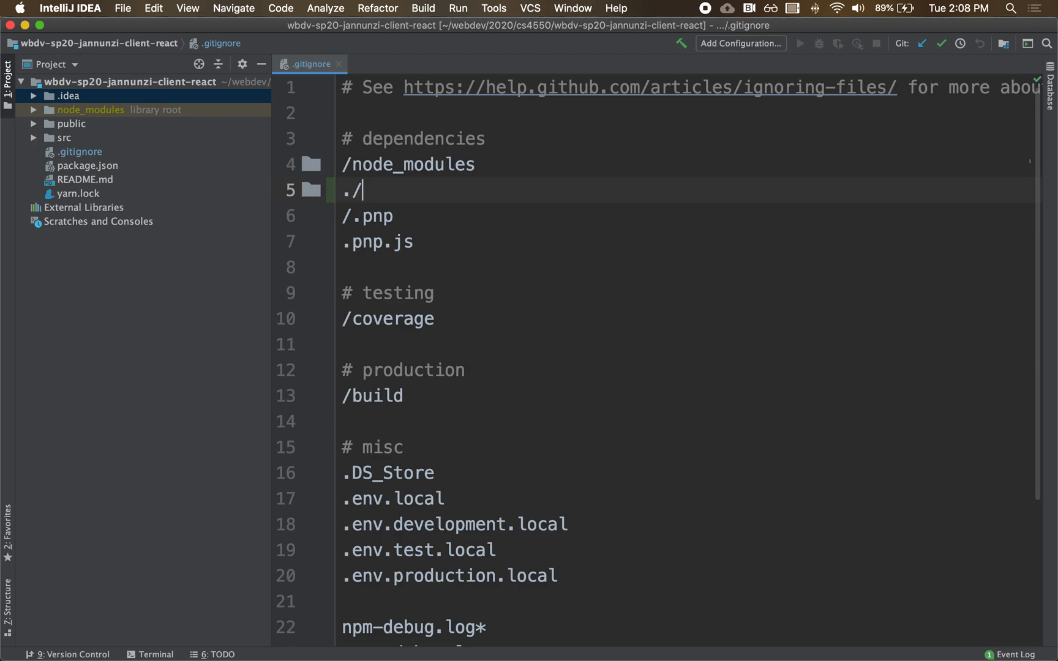
key(backspace)
text(idea)
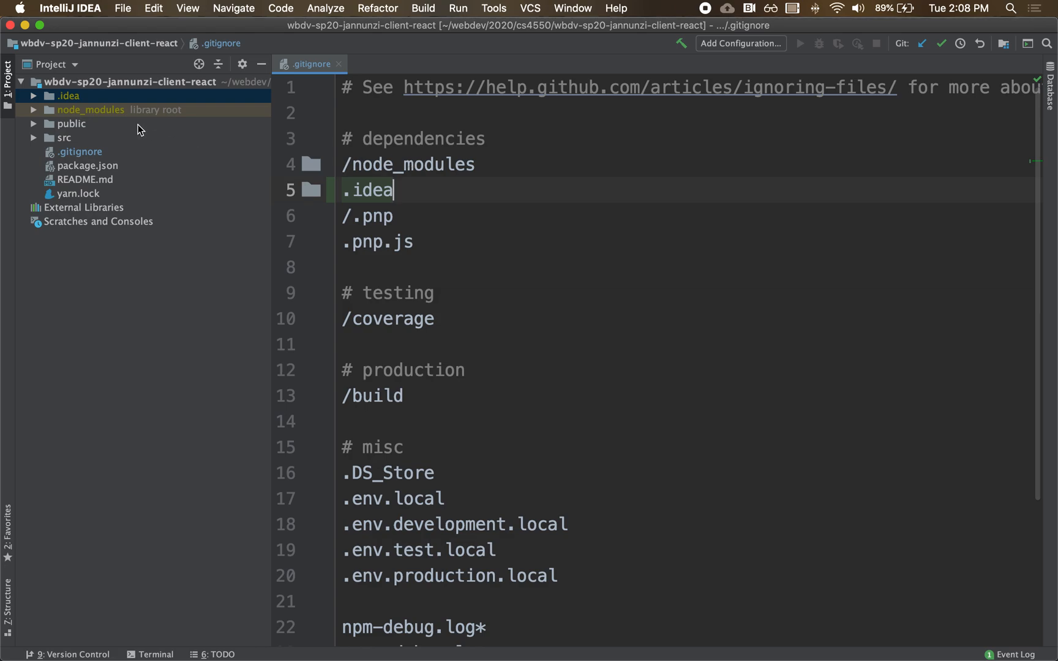
mouse_move(120, 117)
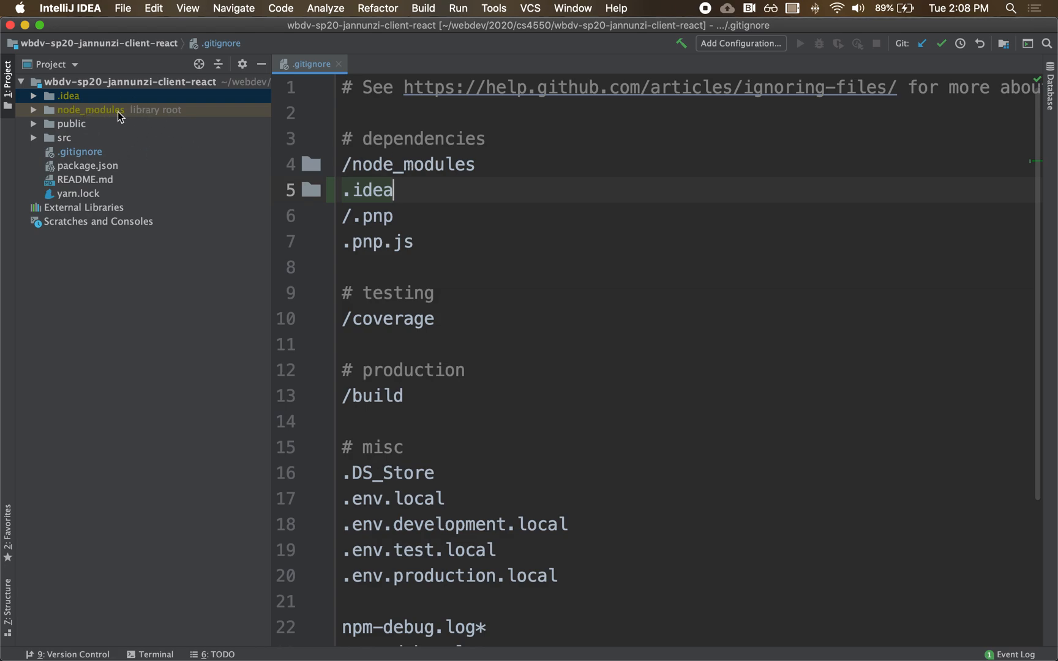
mouse_move(181, 165)
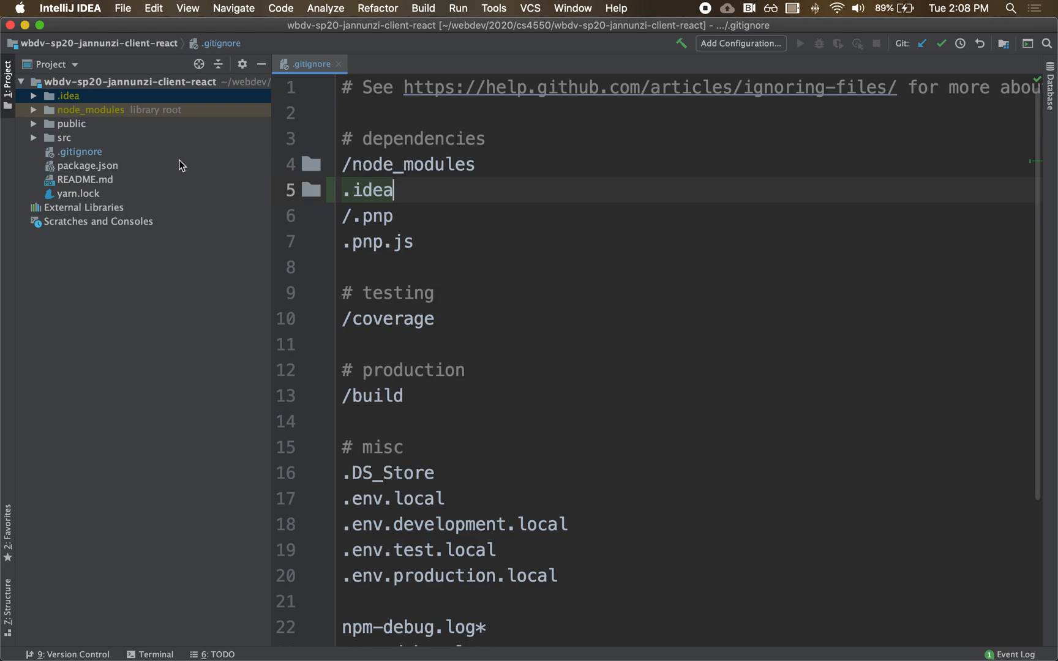
click(35, 111)
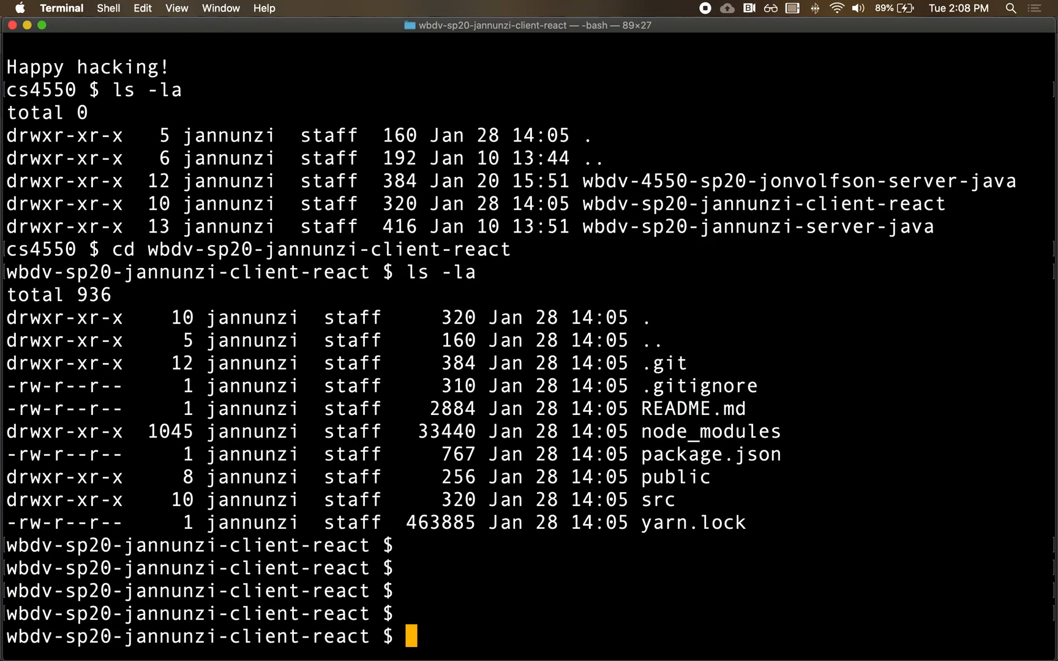
Step: Run npm start from the client-react project folder
text(np)
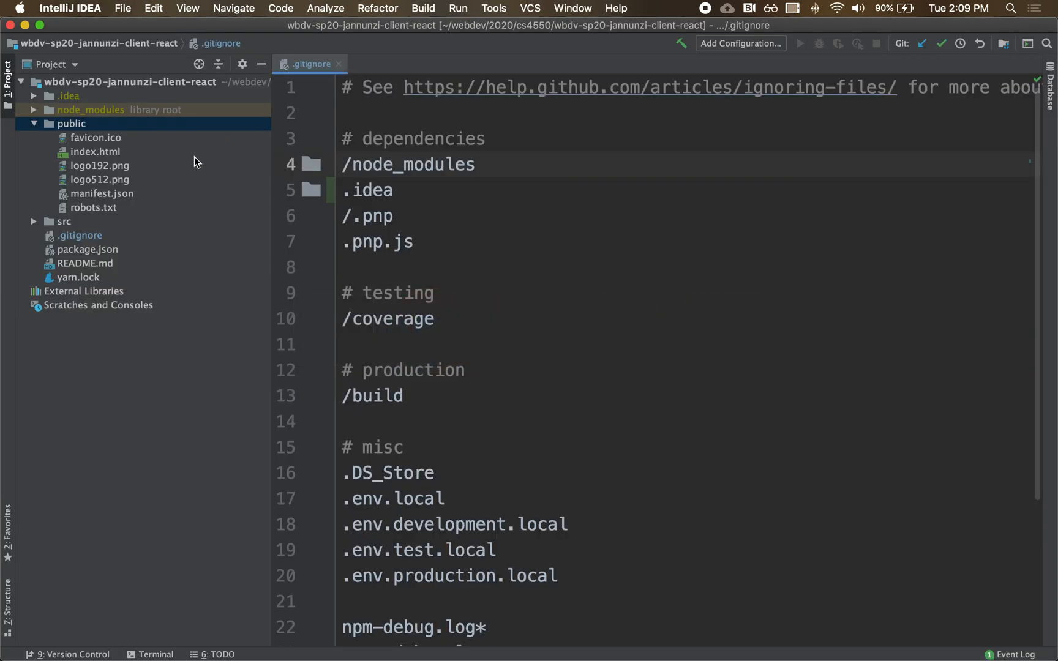
Step: Review index.html's head with the React App title and its root div body
double_click(95, 152)
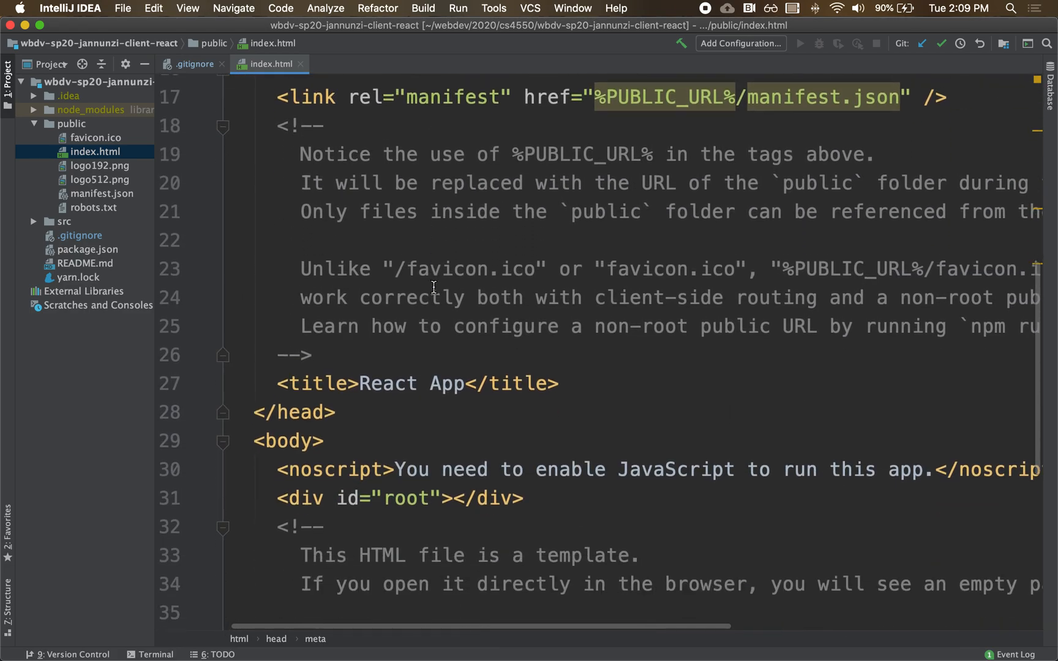
scroll(down, 3)
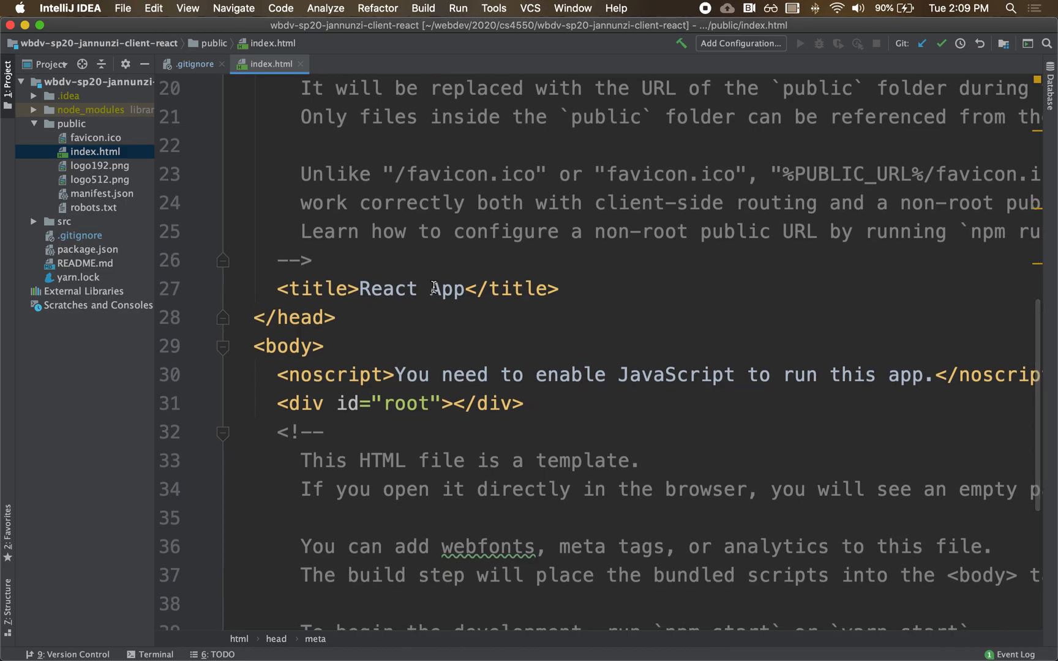